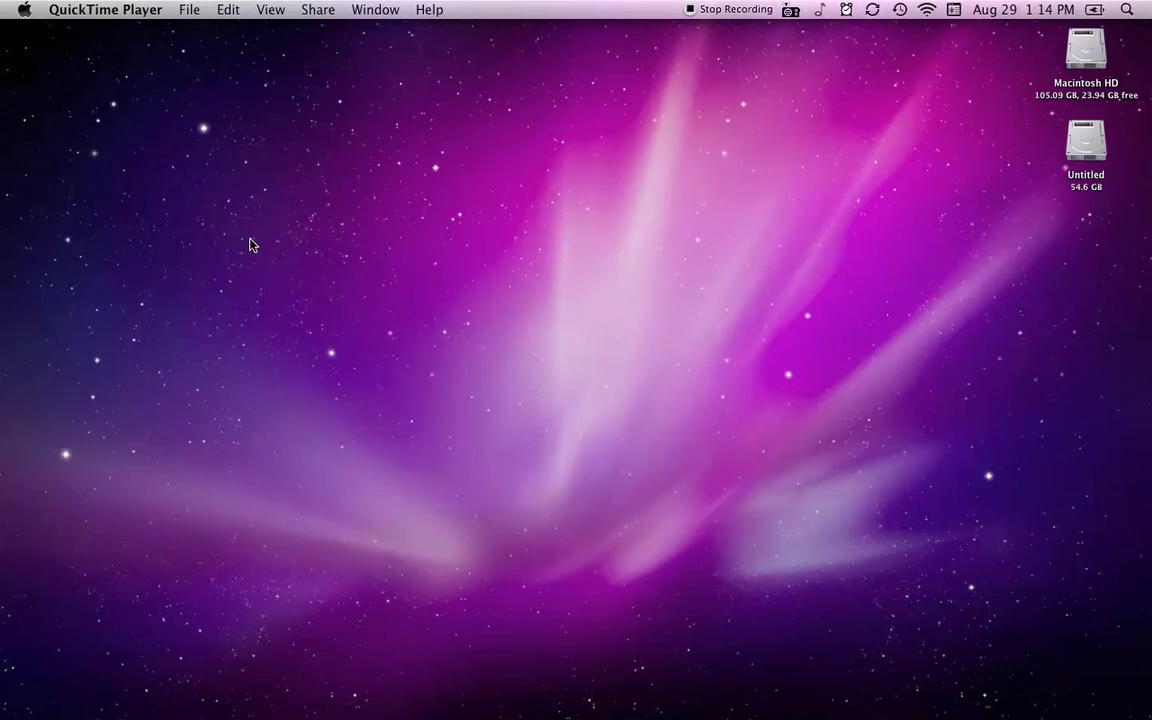
{"action": "mouse_move", "coordinate": [24, 16]}
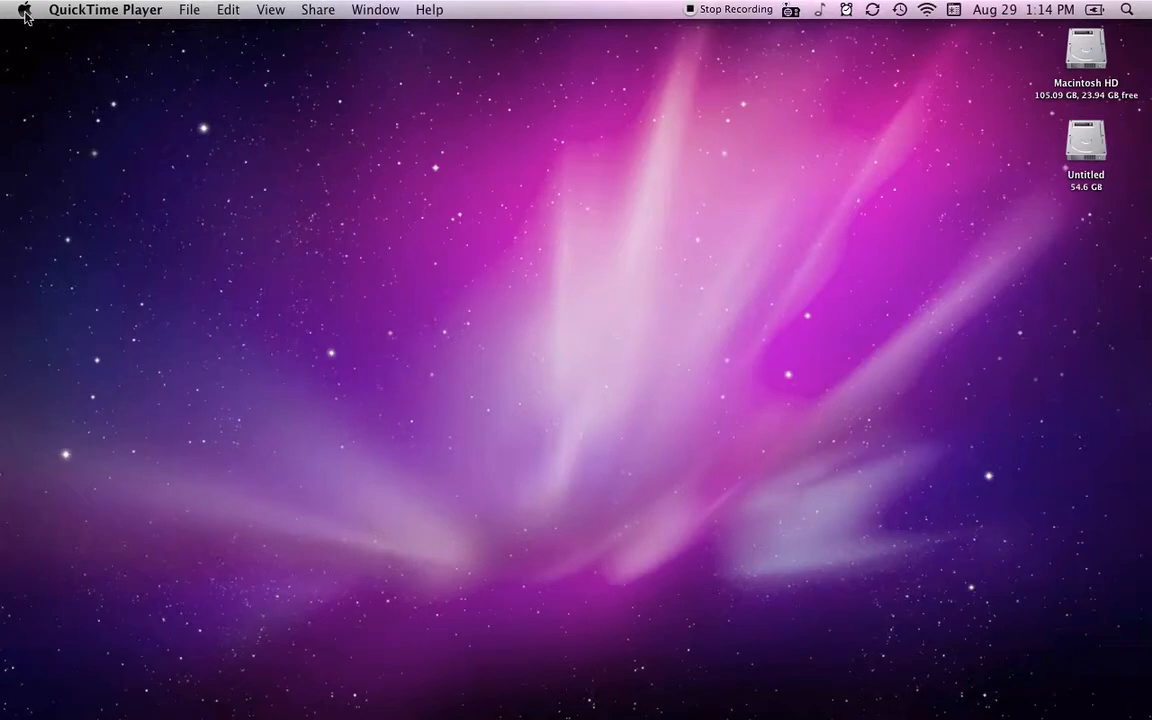
- Launch System Preferences from the Apple menu
{"action": "left_click", "coordinate": [27, 9]}
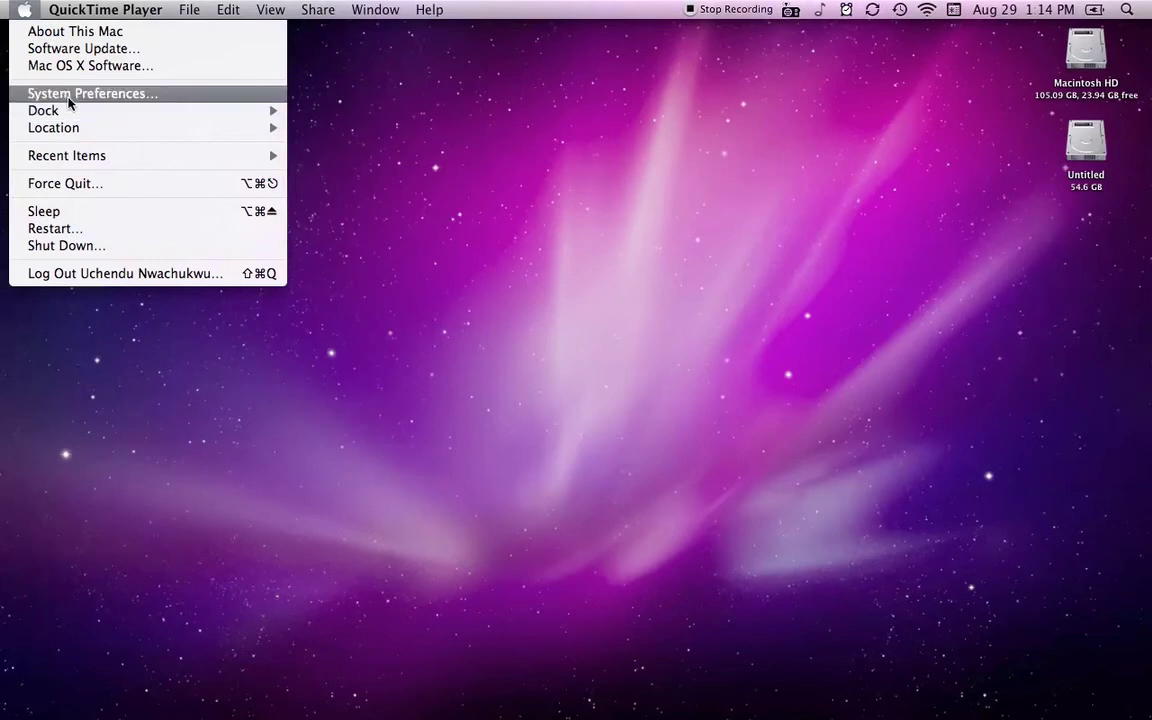
{"action": "left_click", "coordinate": [594, 326]}
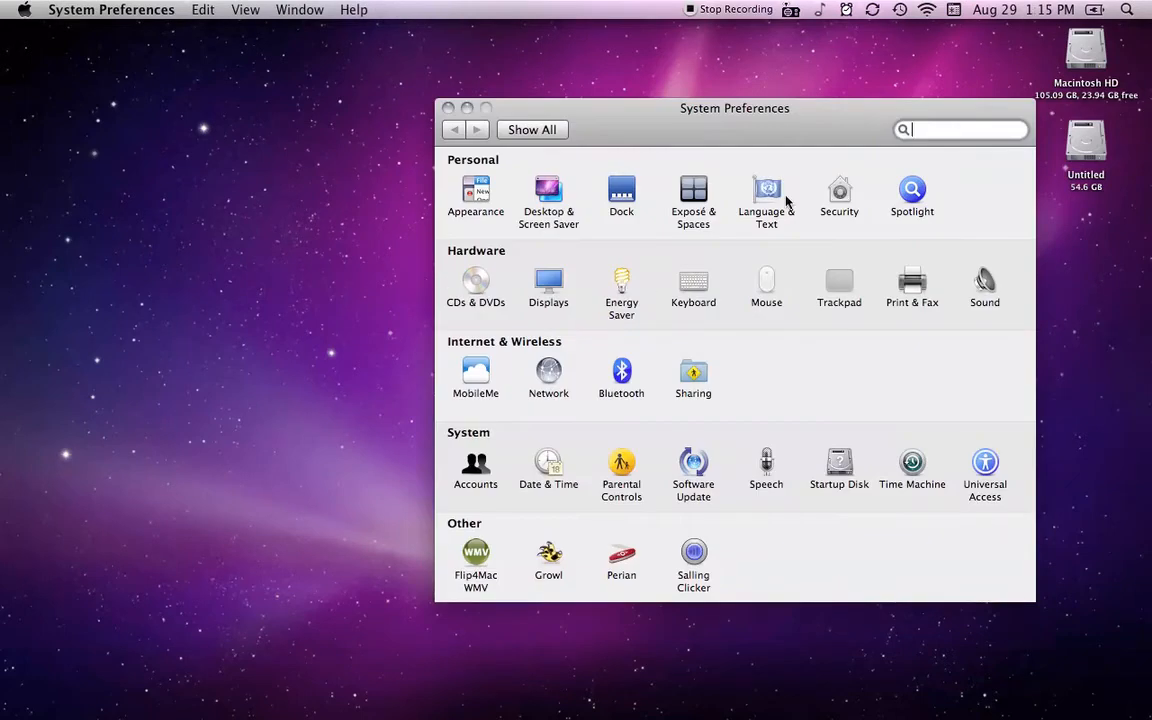
- Show the Symbol and Text Substitution list under Language & Text's Text tab
{"action": "left_click", "coordinate": [766, 188]}
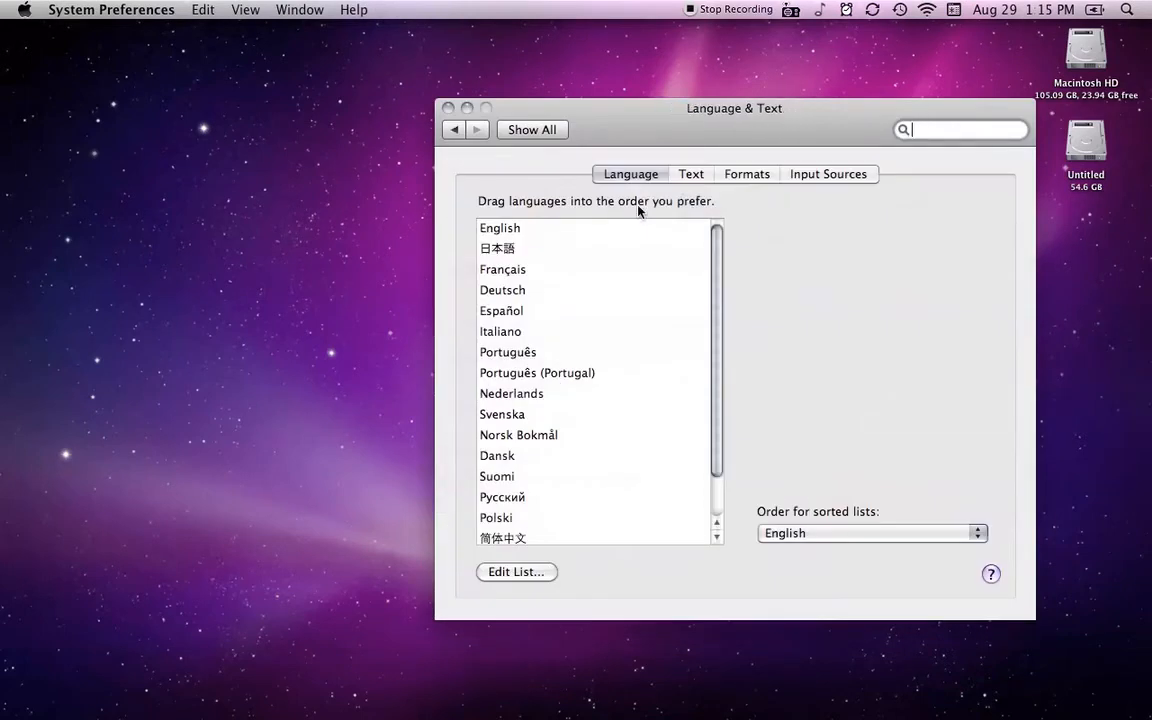
{"action": "left_click", "coordinate": [690, 173]}
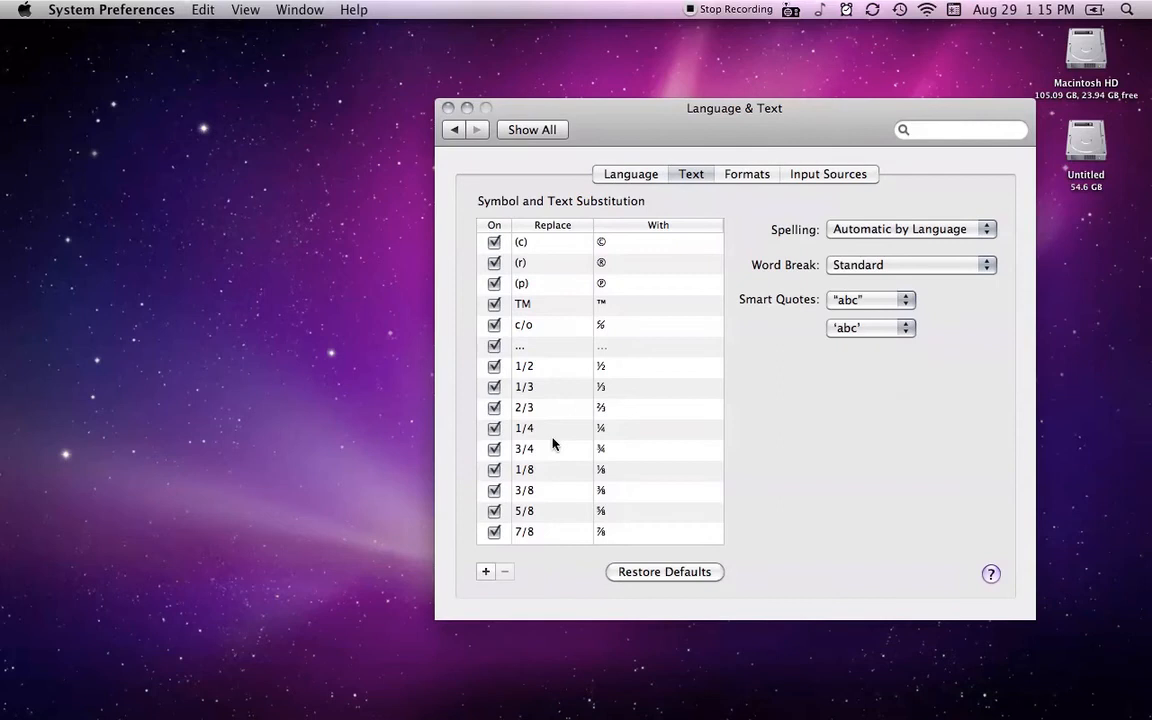
{"action": "mouse_move", "coordinate": [658, 351]}
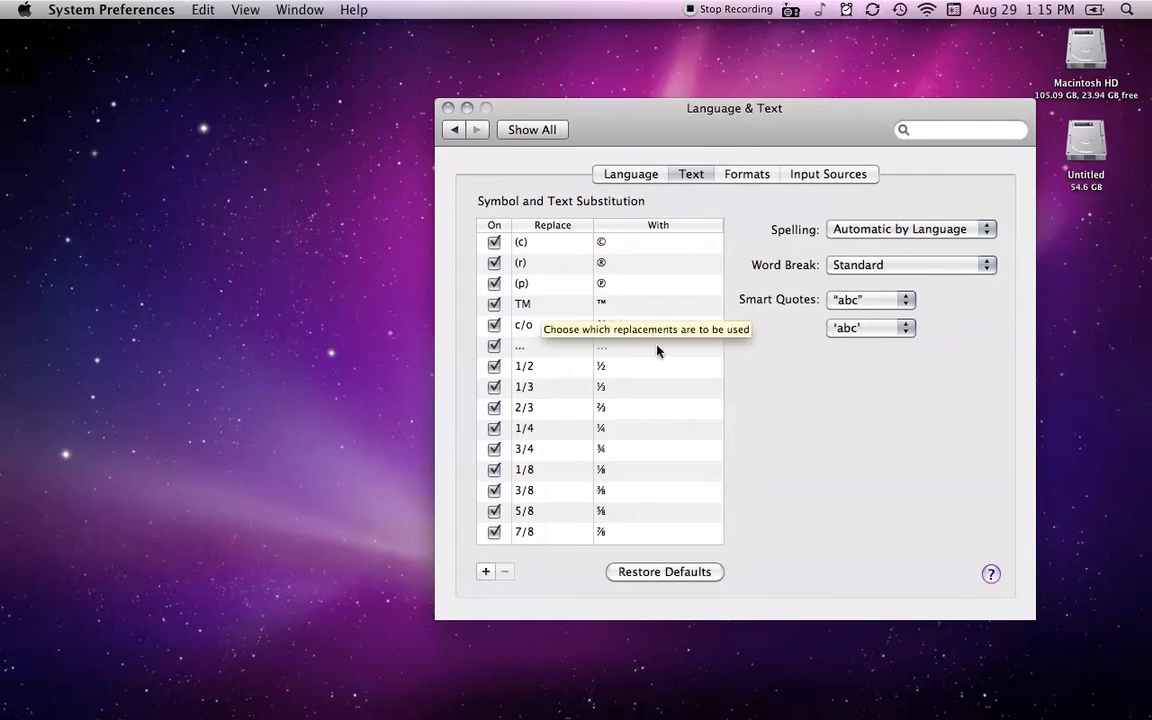
{"action": "mouse_move", "coordinate": [558, 302]}
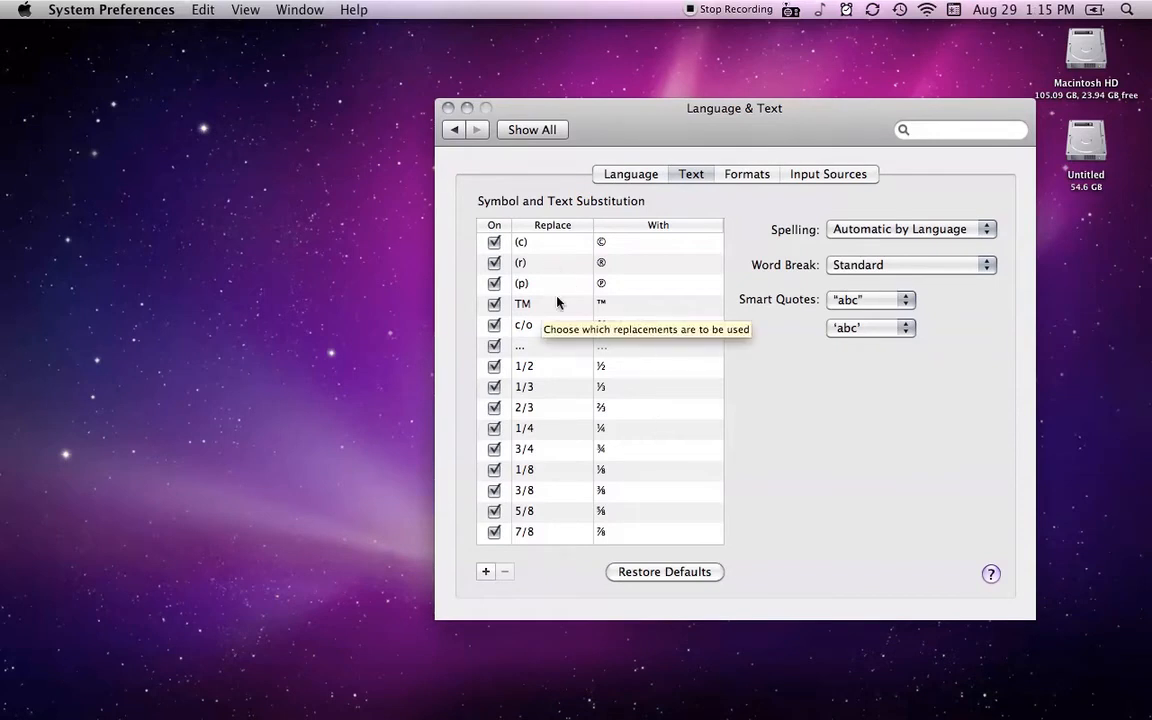
{"action": "mouse_move", "coordinate": [589, 448]}
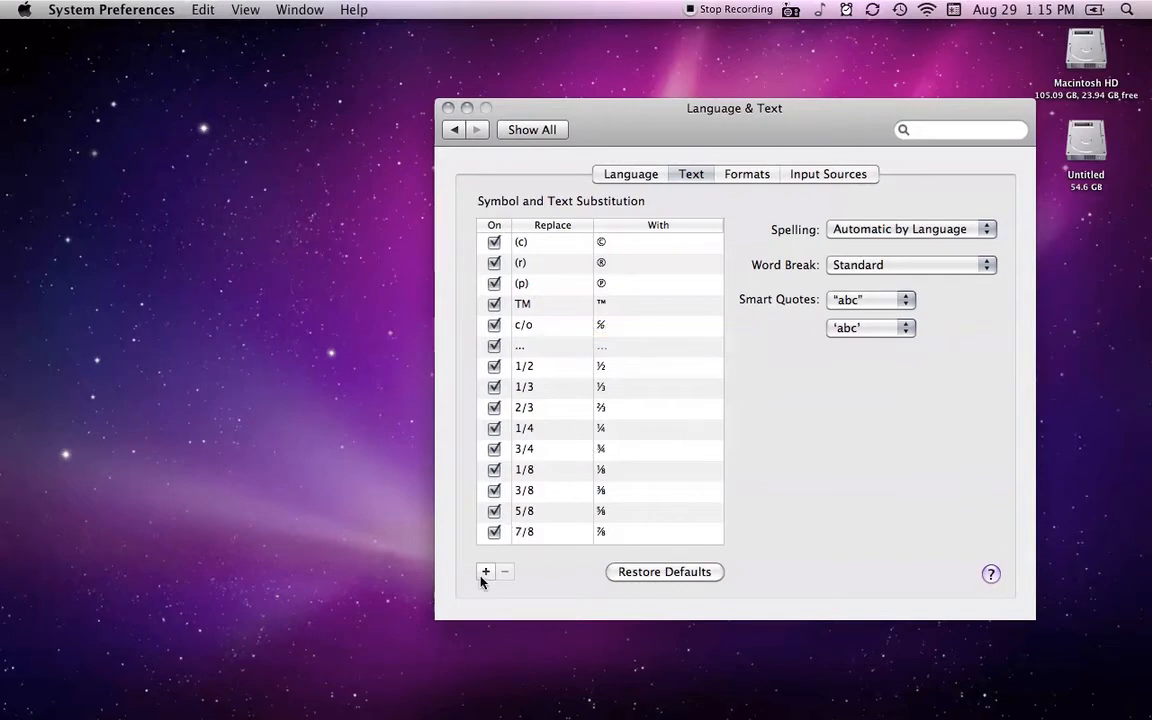
{"action": "mouse_move", "coordinate": [450, 113]}
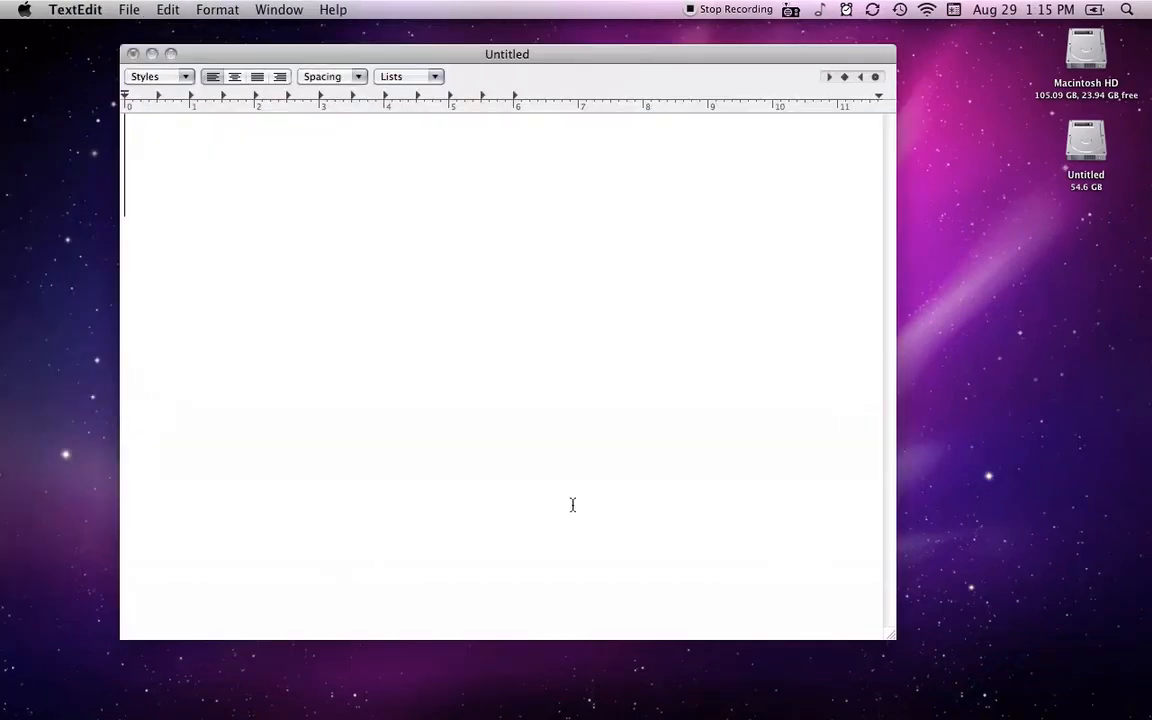
{"action": "mouse_move", "coordinate": [605, 512]}
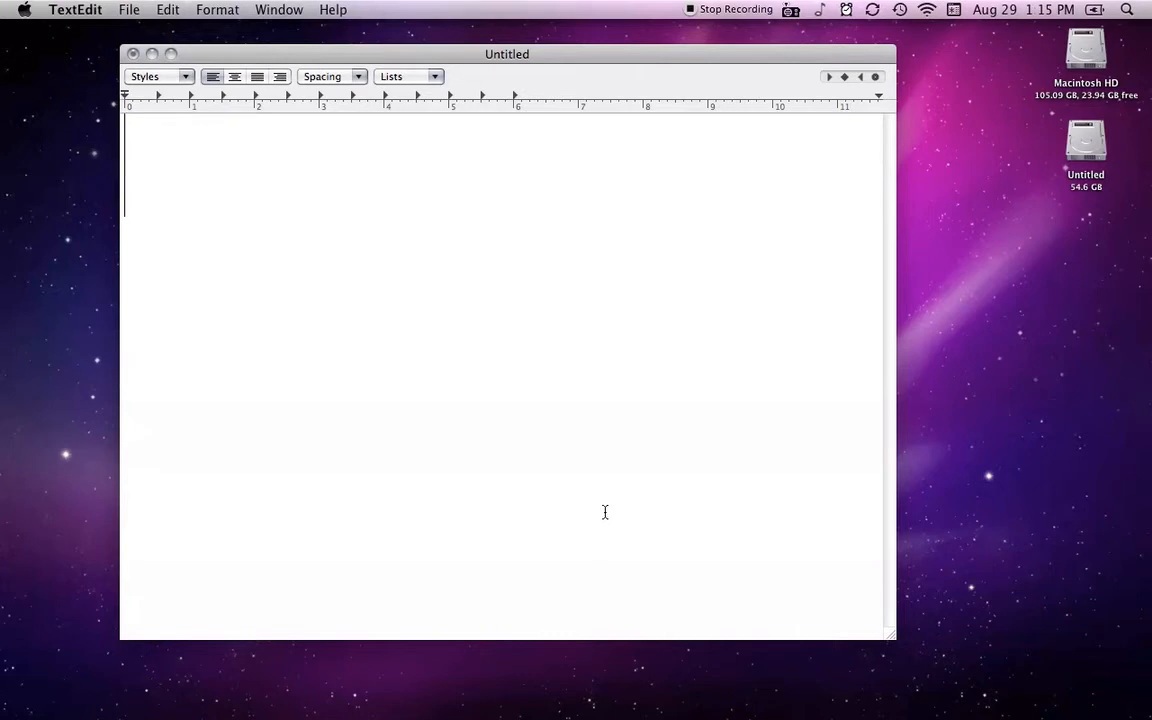
- Type (c), TM, 1/2, 3/4 and ... so they become ©, ™, ½, ¾ and …
{"action": "type", "text": "(c)"}
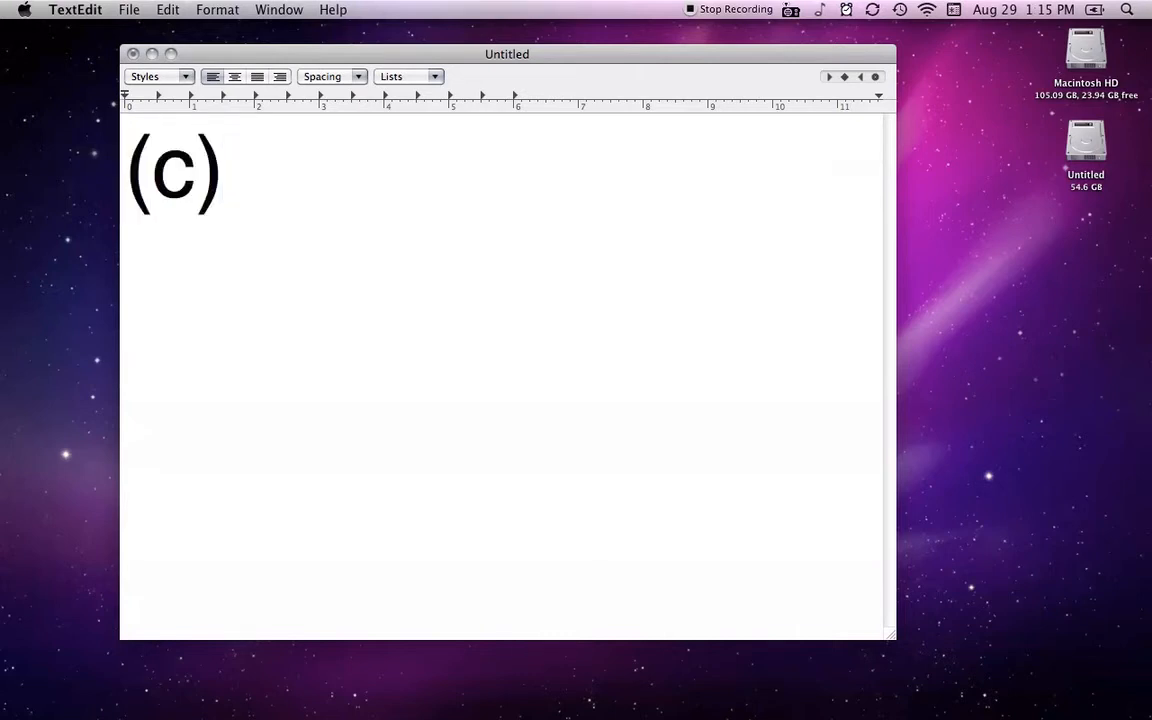
{"action": "left_click", "coordinate": [250, 170]}
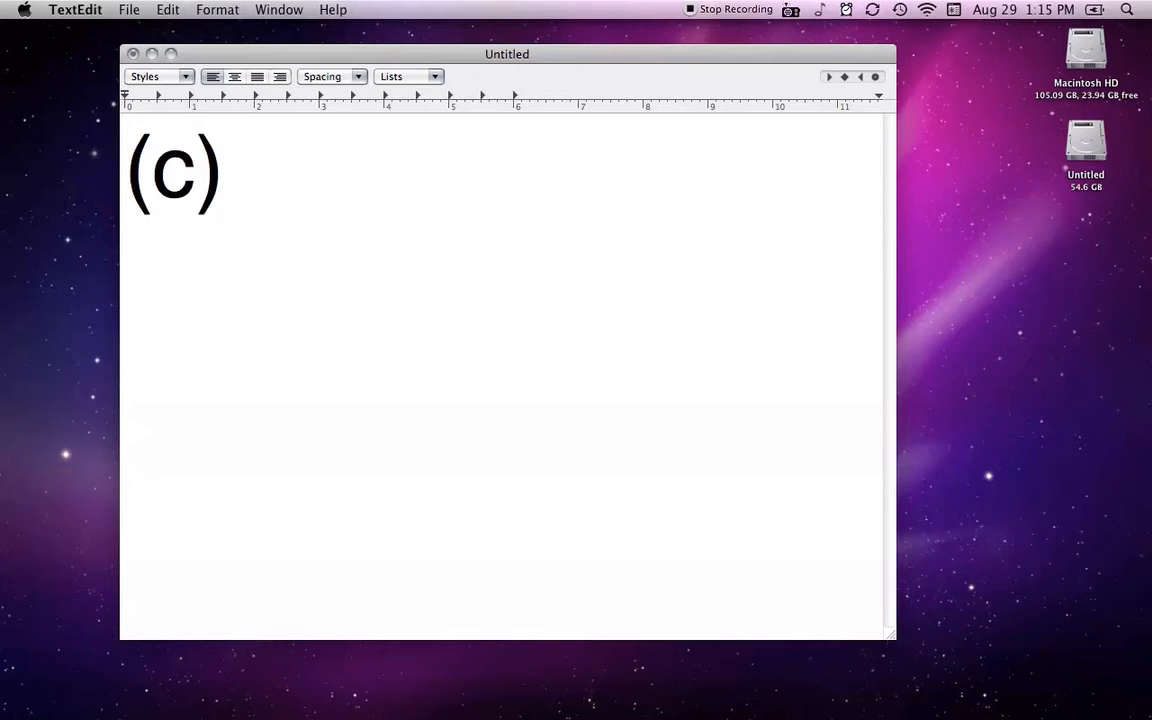
{"action": "type", "text": "TM"}
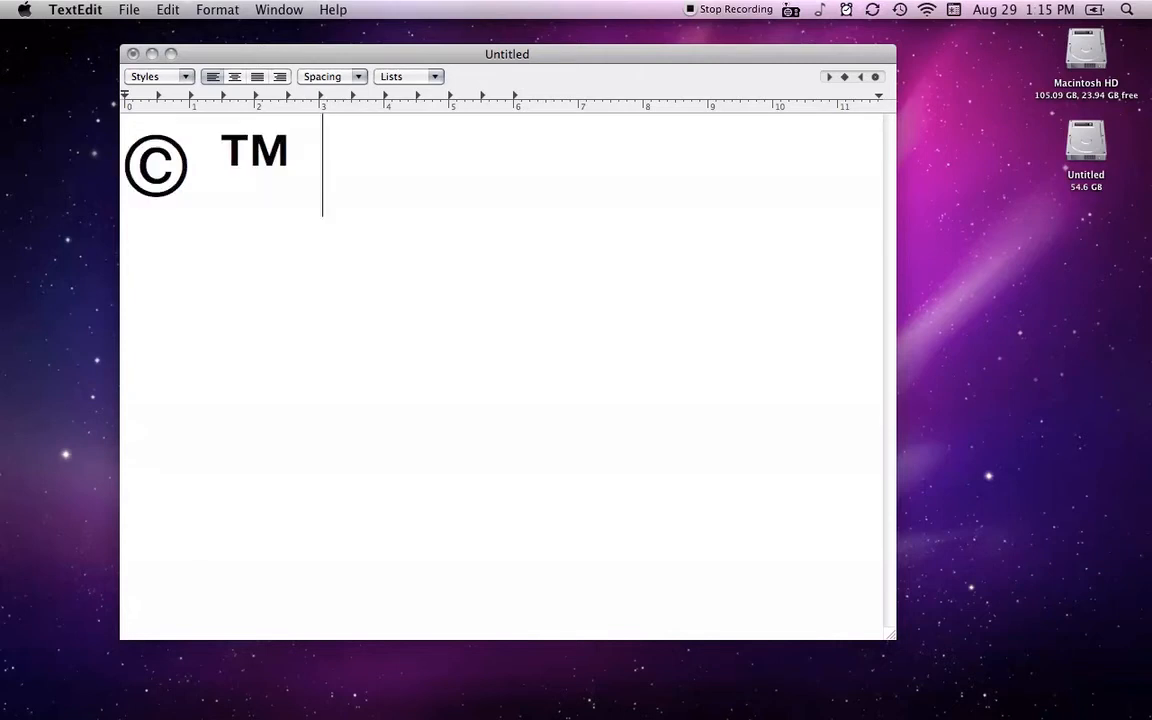
{"action": "type", "text": "1/2"}
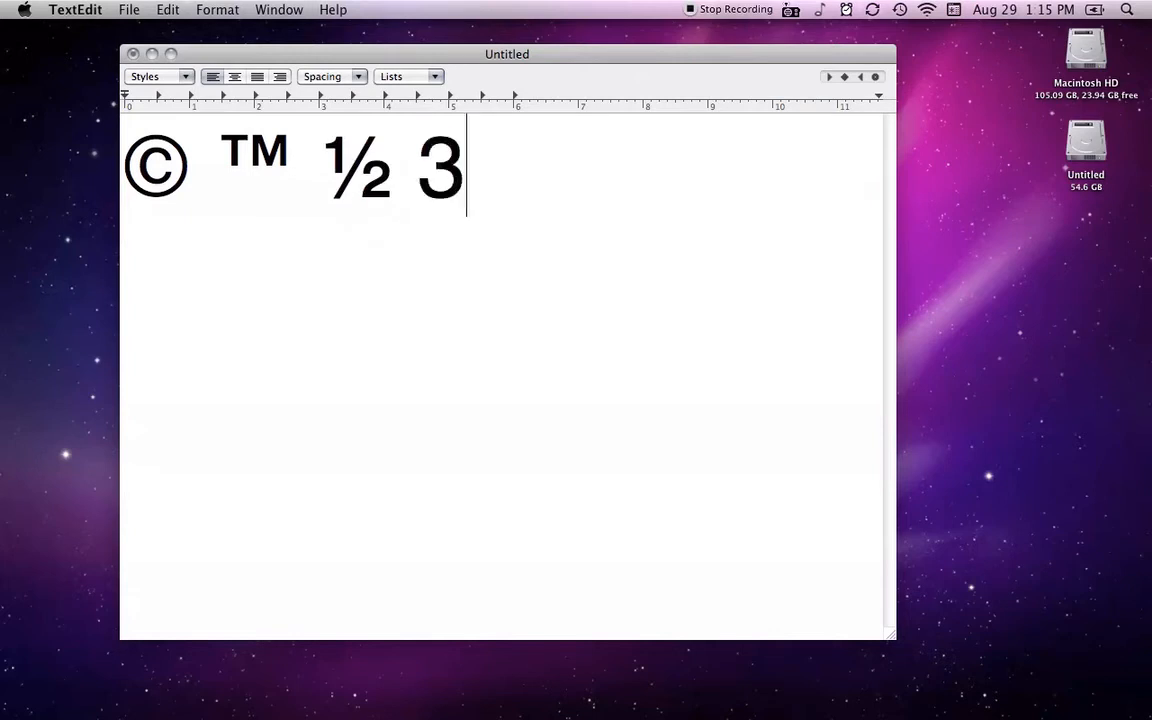
{"action": "type", "text": "/4"}
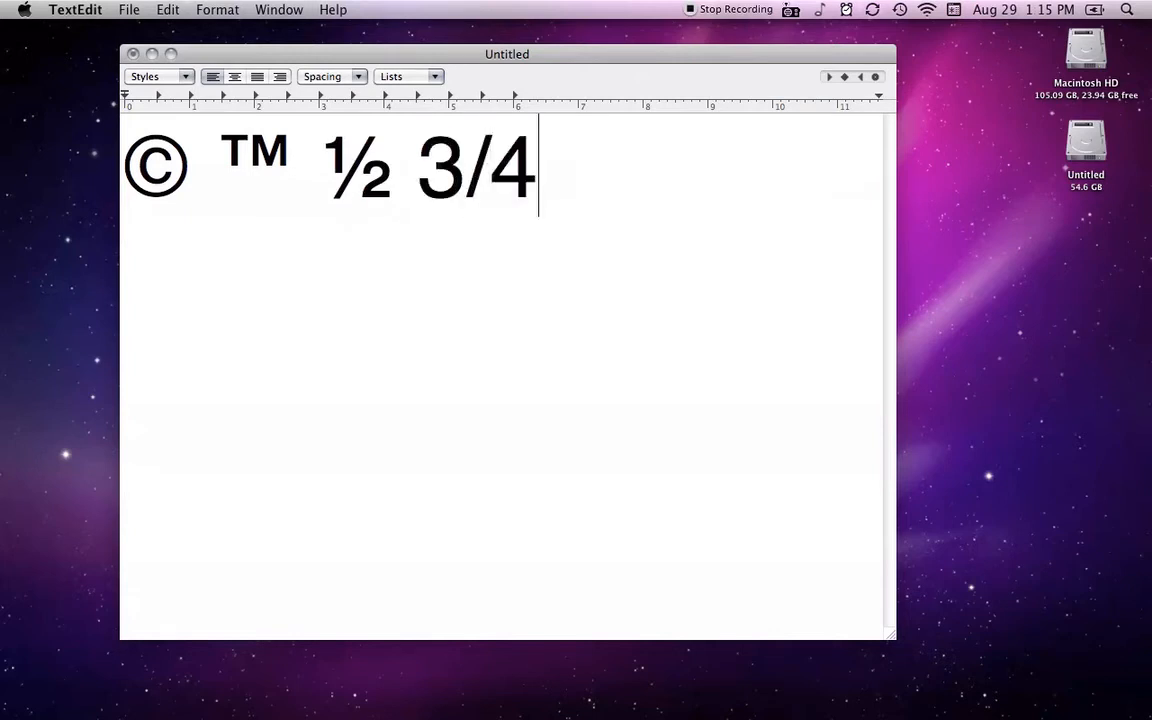
{"action": "type", "text": "..."}
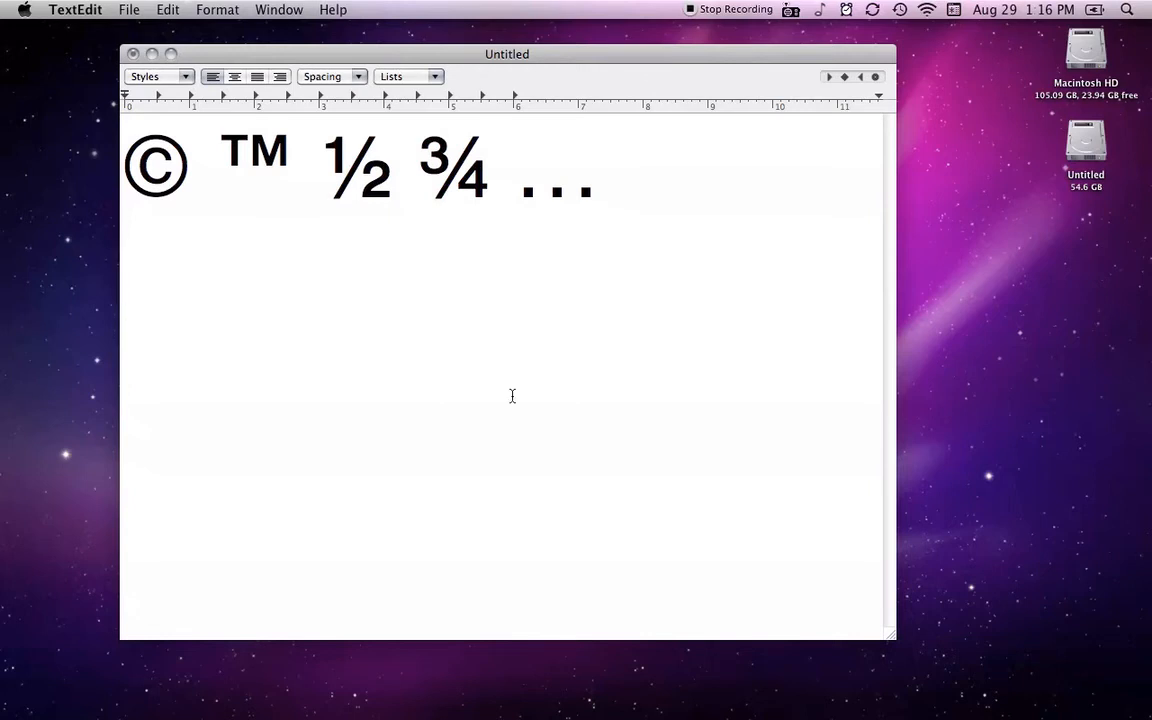
- Reopen System Preferences to the Language & Text substitution list
{"action": "left_click", "coordinate": [33, 8]}
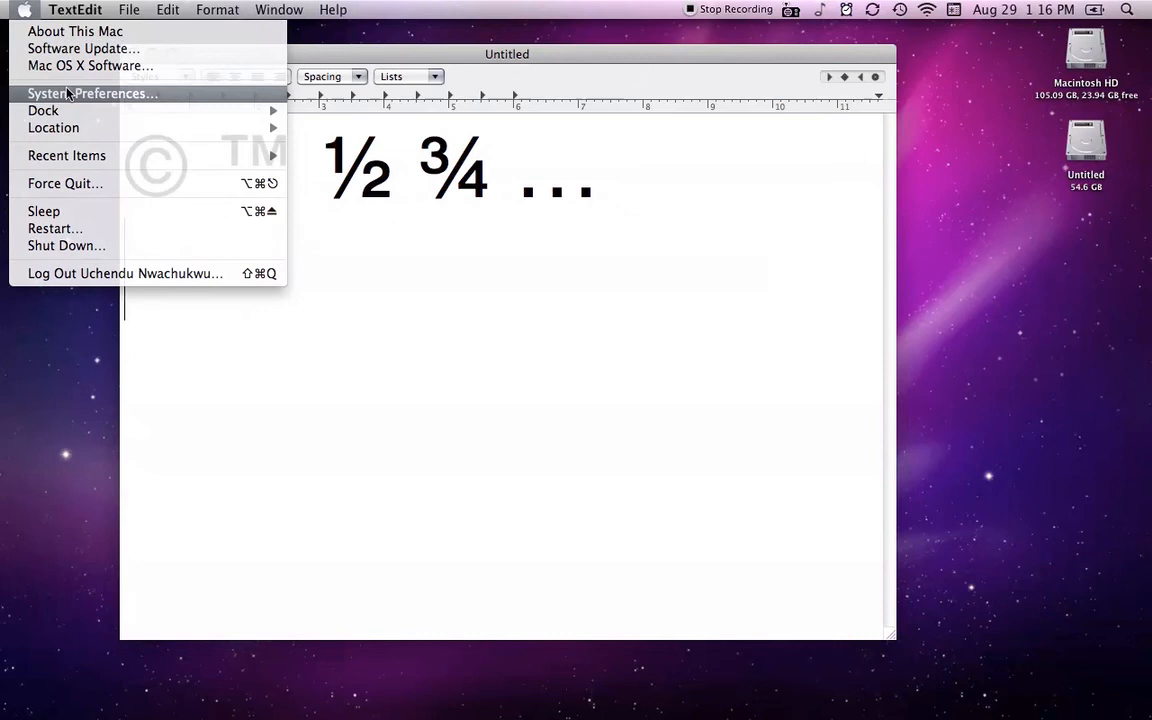
{"action": "left_click", "coordinate": [90, 93]}
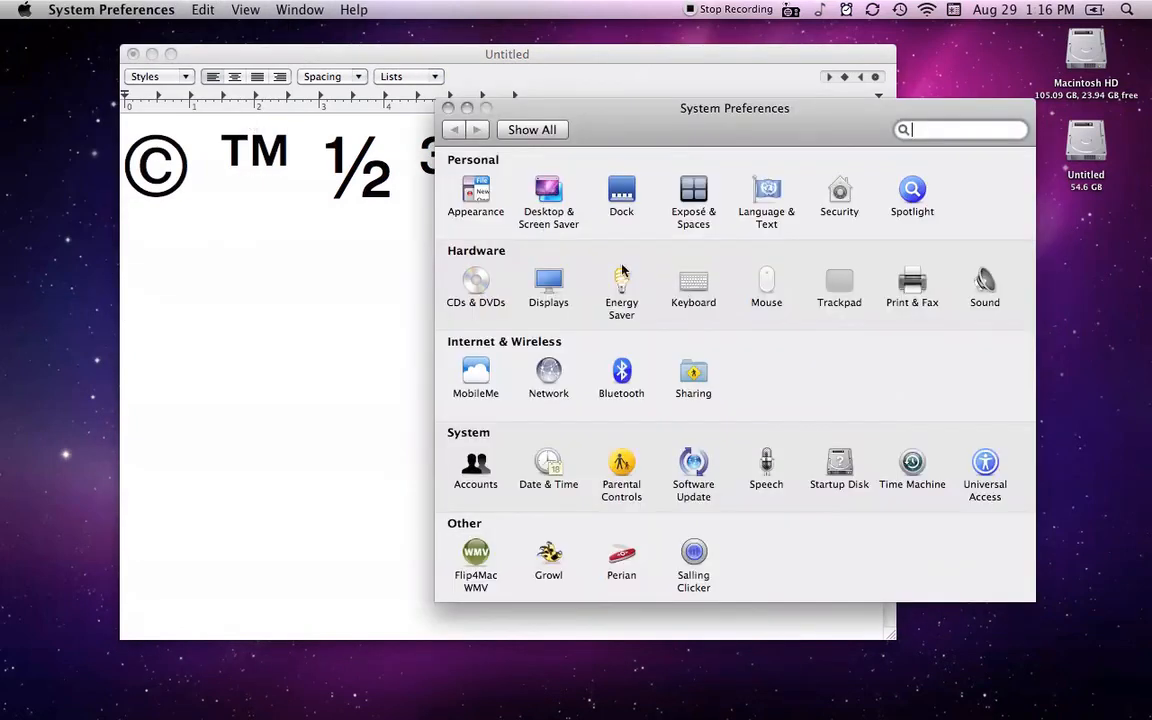
{"action": "left_click", "coordinate": [766, 190]}
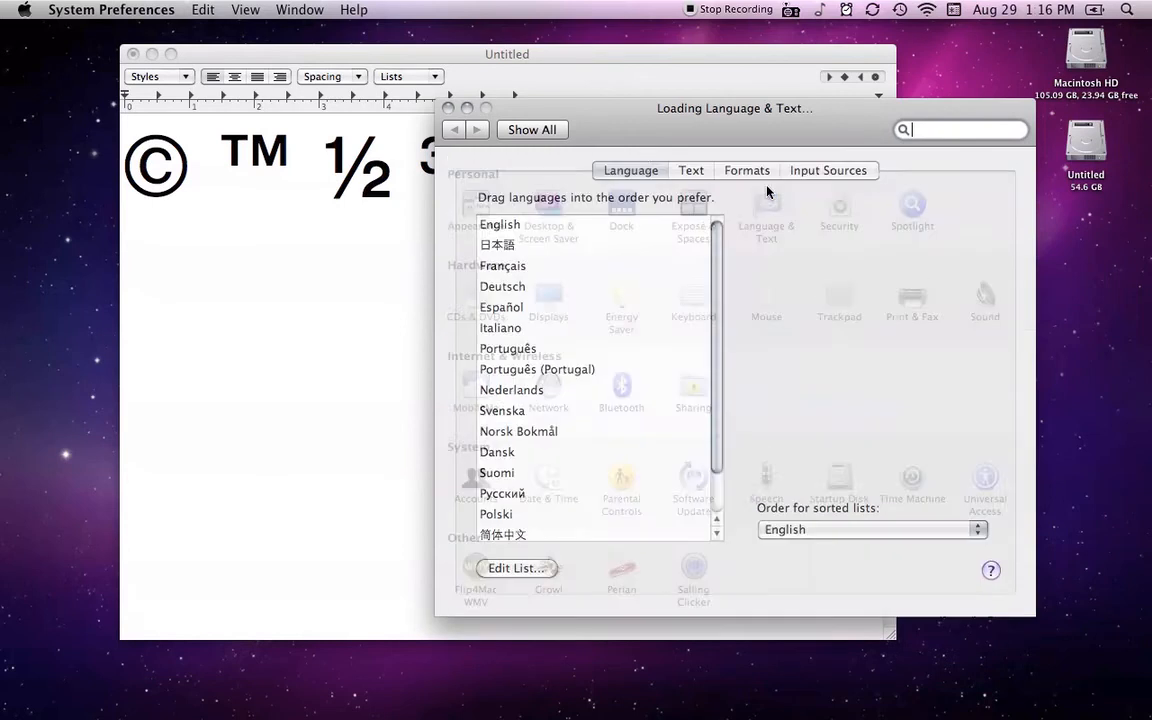
{"action": "left_click", "coordinate": [690, 173]}
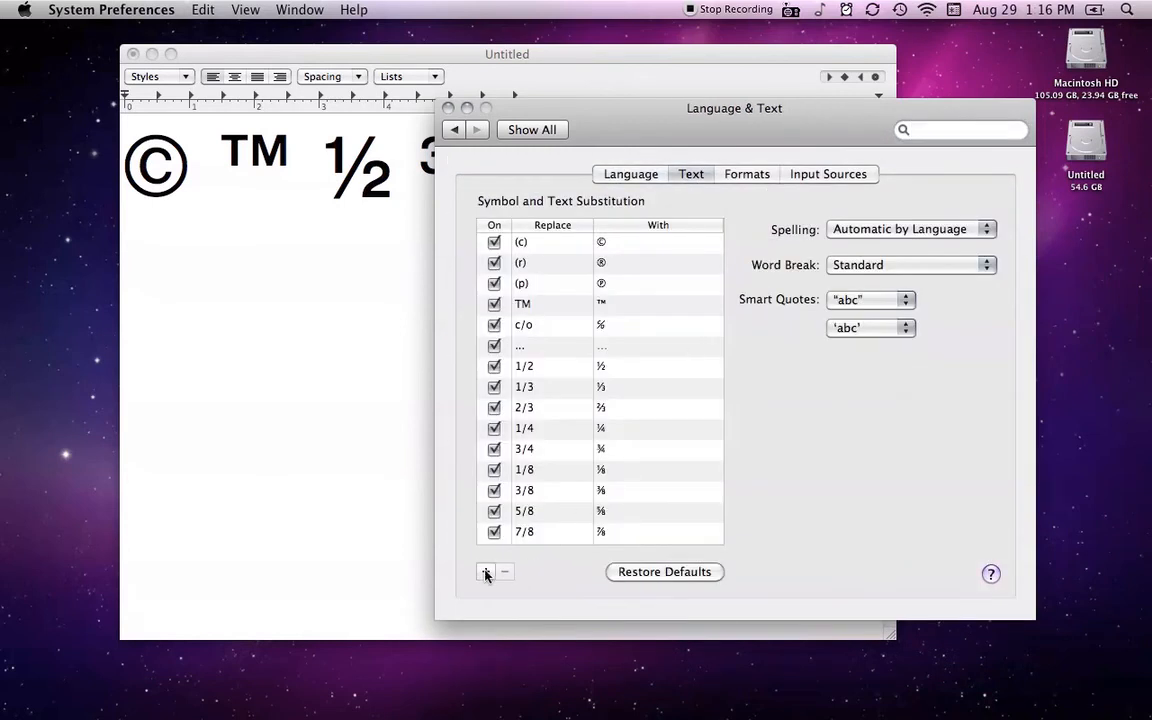
- Add a new substitution entry replacing EUR with €
{"action": "left_click", "coordinate": [484, 572]}
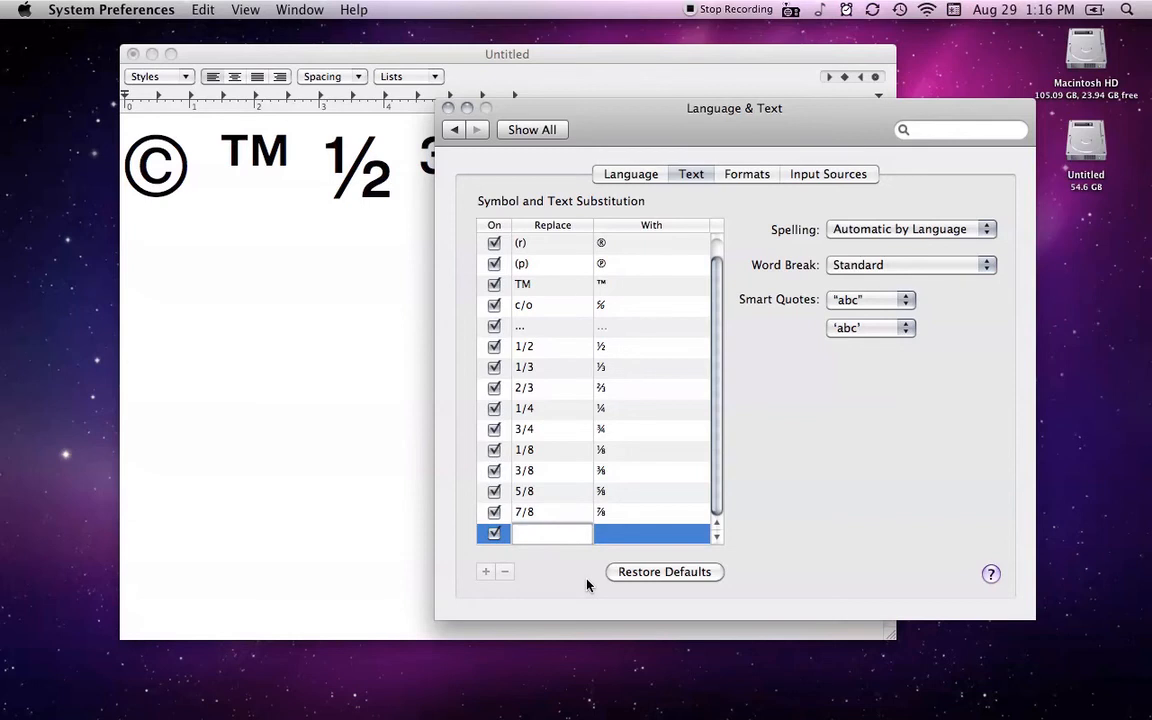
{"action": "type", "text": "EUR"}
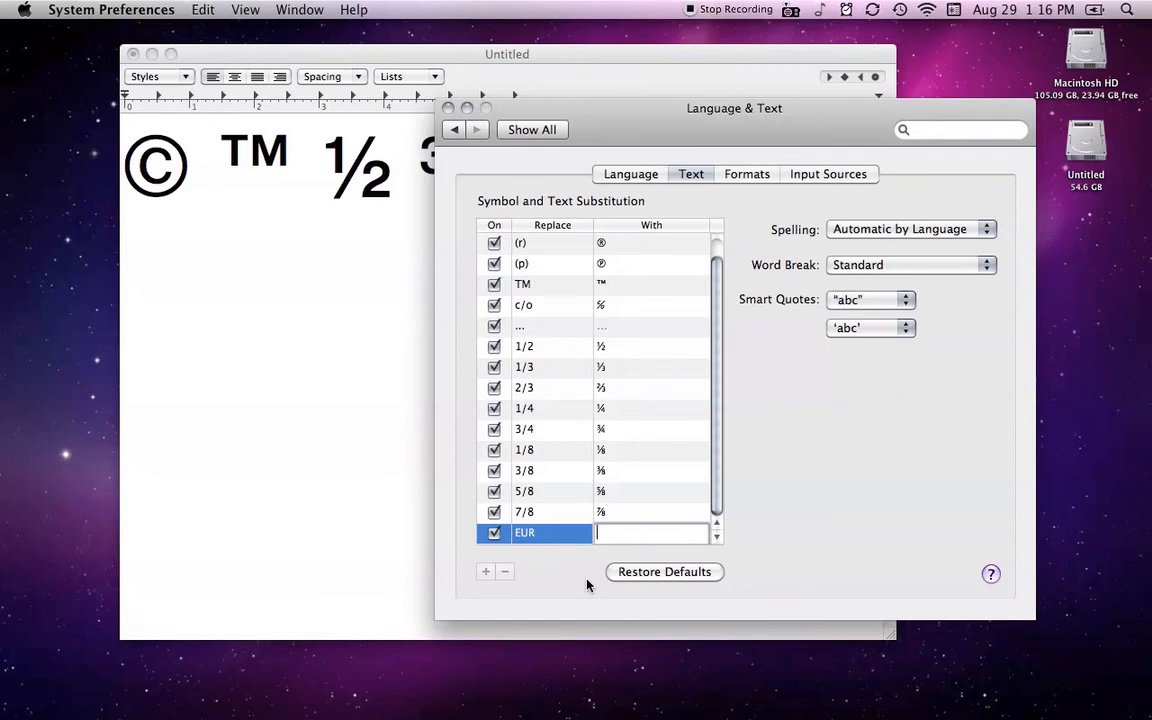
{"action": "type", "text": "€"}
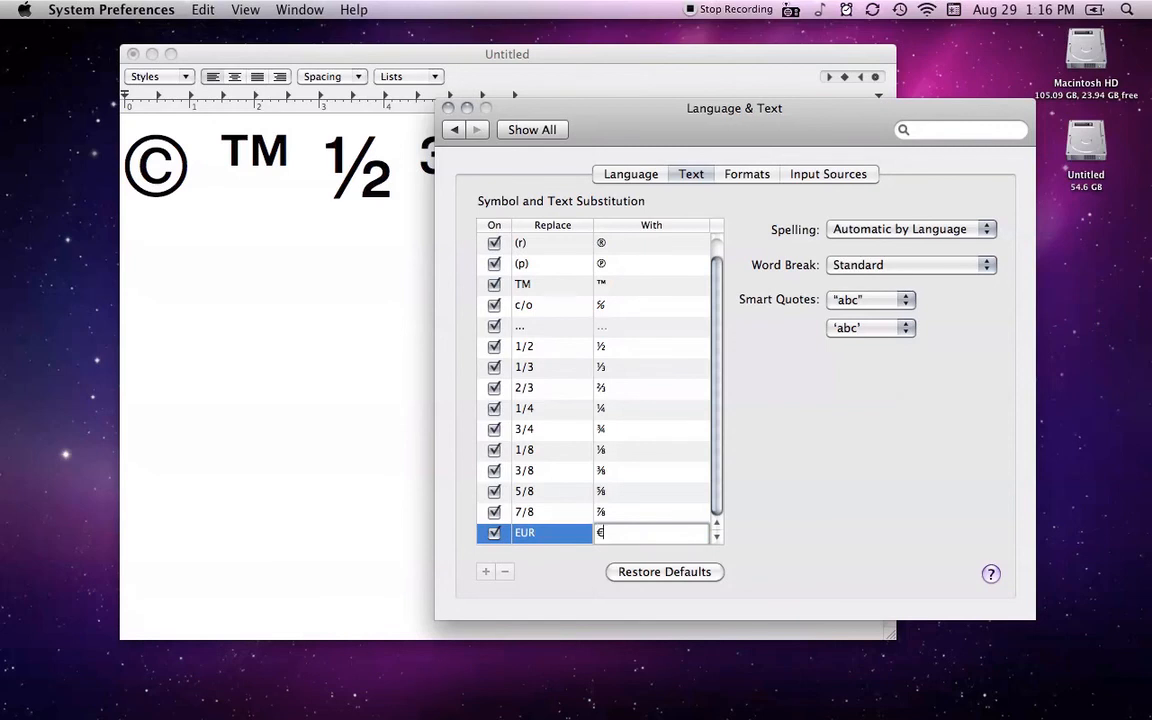
{"action": "mouse_move", "coordinate": [574, 515]}
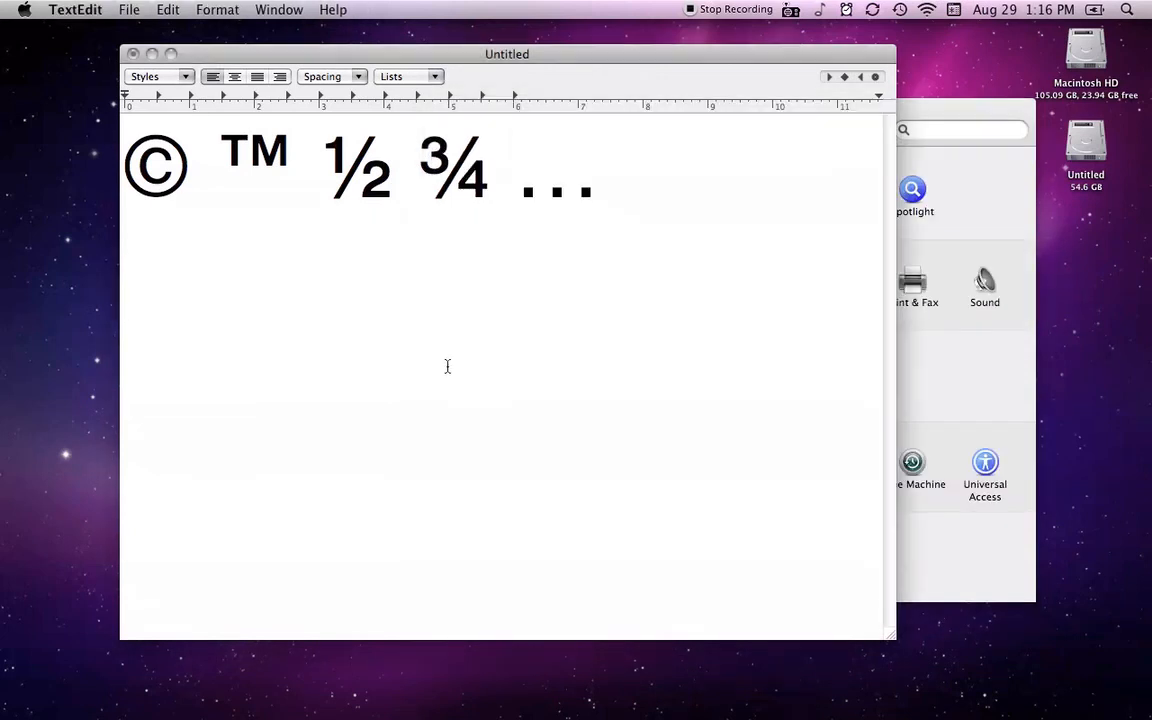
- Type EUR 200 on a new line so it reads €200
{"action": "type", "text": "€"}
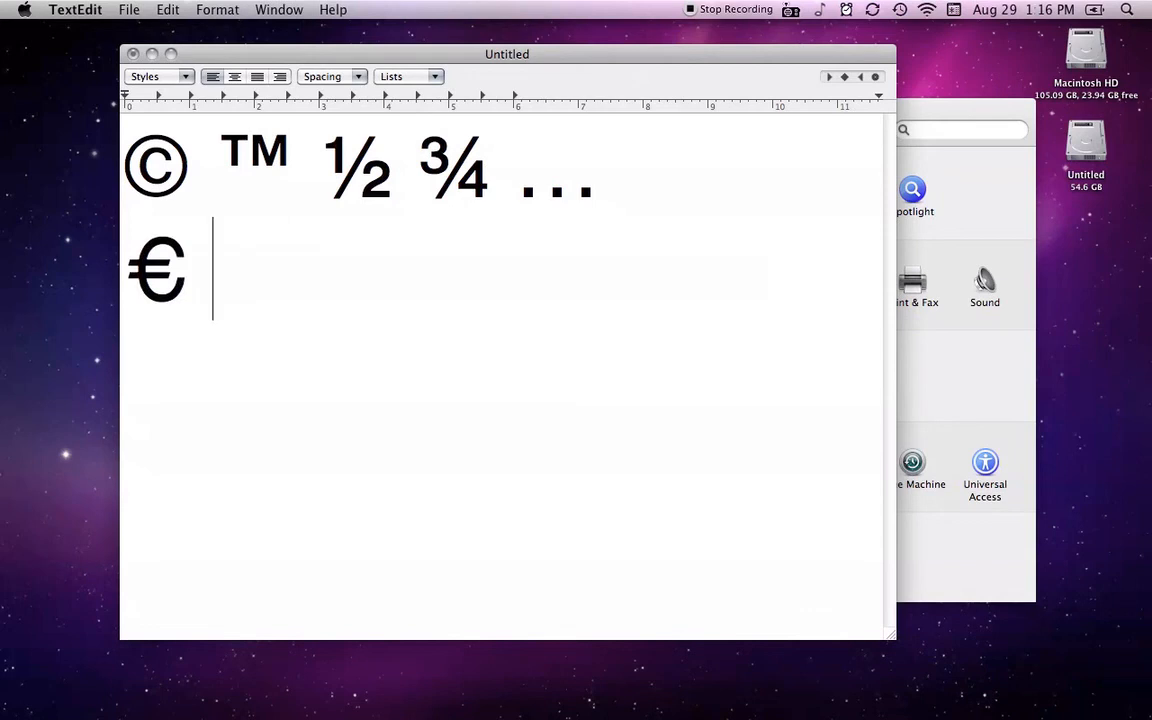
{"action": "type", "text": "200"}
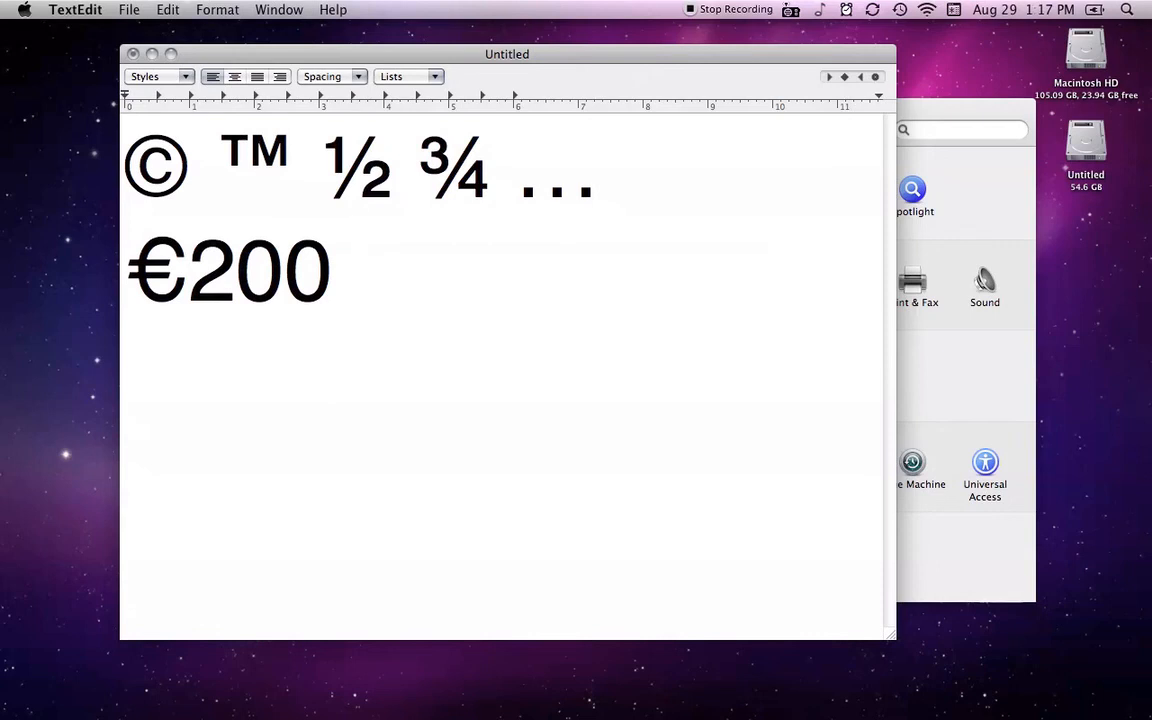
{"action": "left_click", "coordinate": [357, 270]}
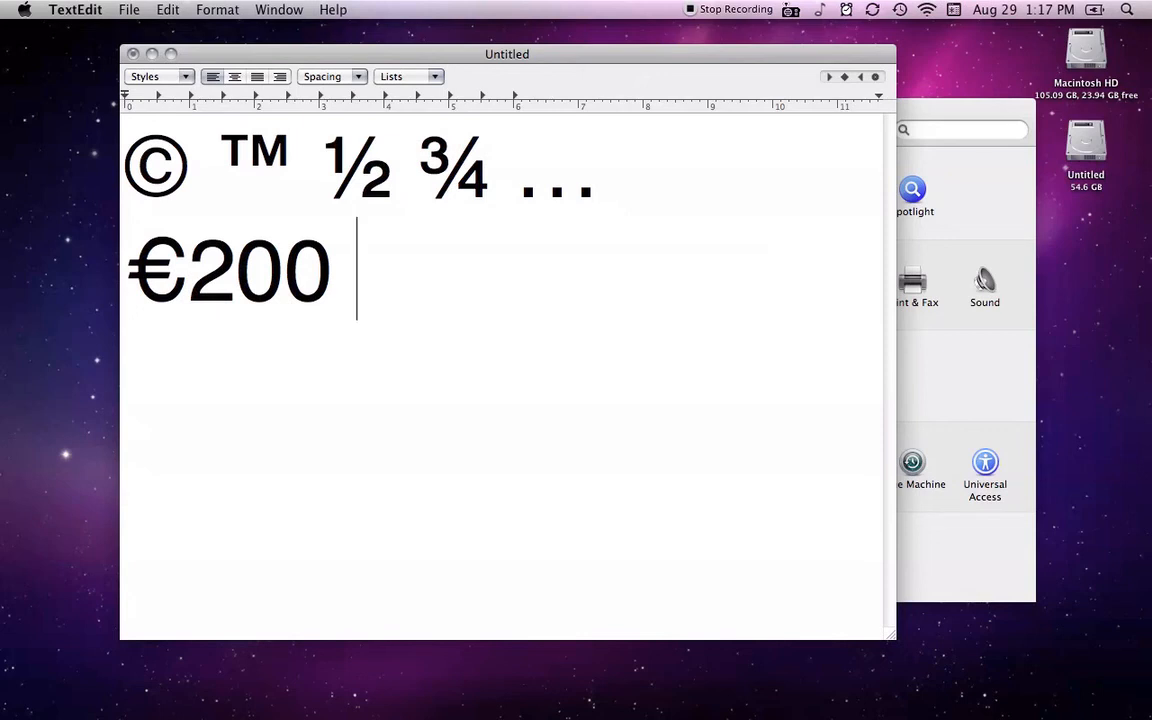